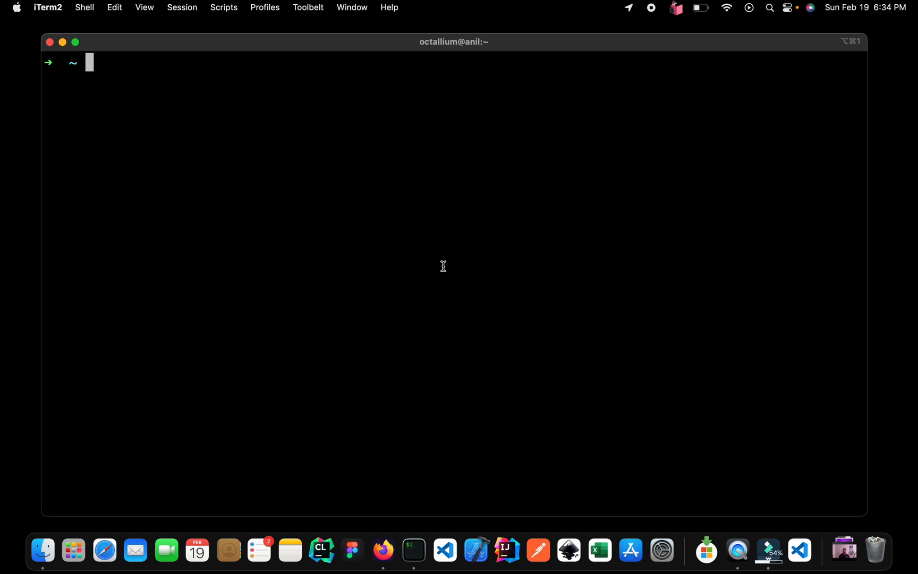
Step: Launch IEx from the shell and queue the clear command at its first prompt
{"action": "type", "text": "iex"}
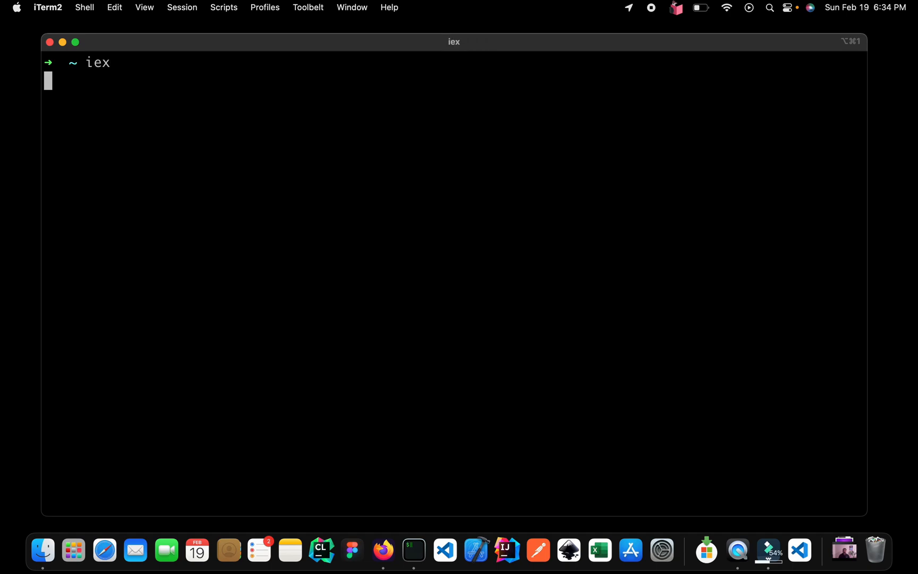
{"action": "key", "text": "return"}
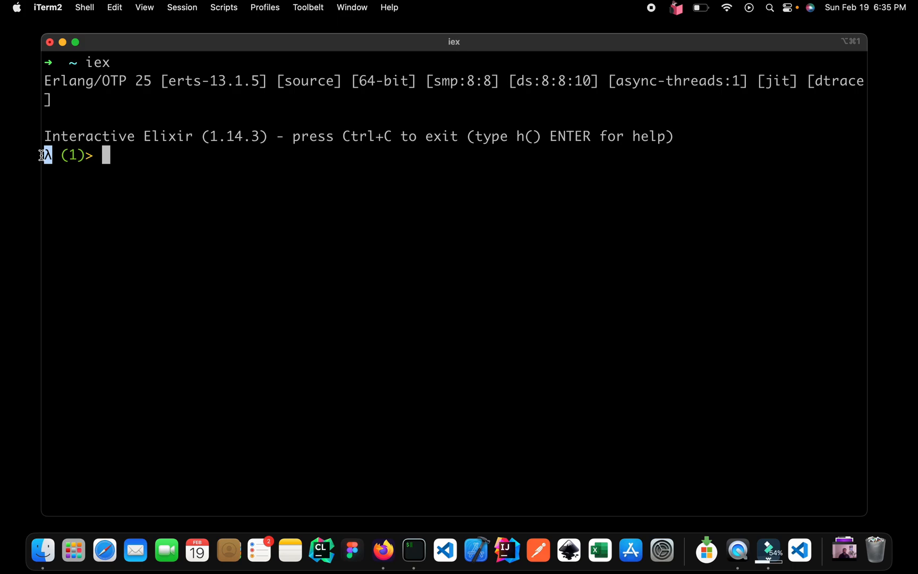
{"action": "mouse_move", "coordinate": [136, 158]}
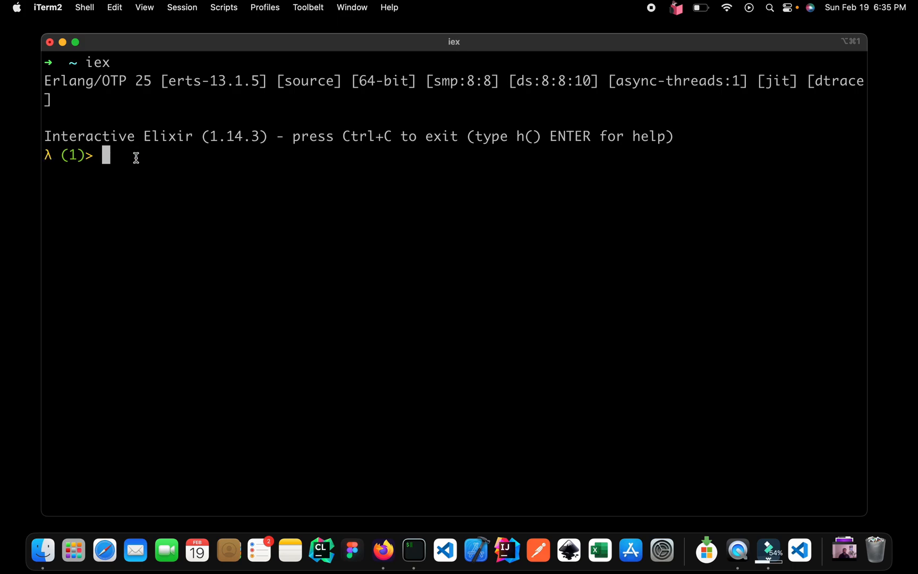
{"action": "type", "text": "clear"}
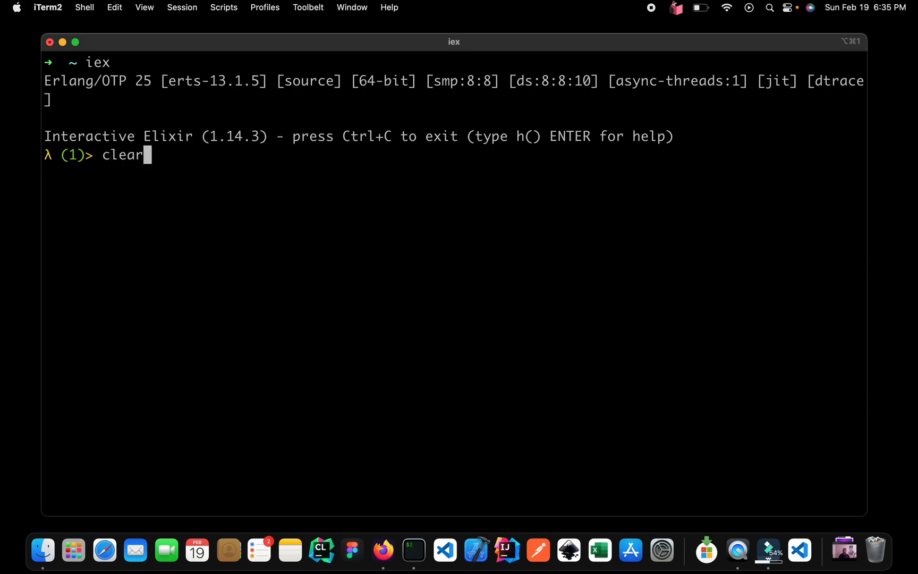
Step: Evaluate [a, a] = [1, 2] on a cleared screen and highlight the resulting MatchError
{"action": "key", "text": "Return"}
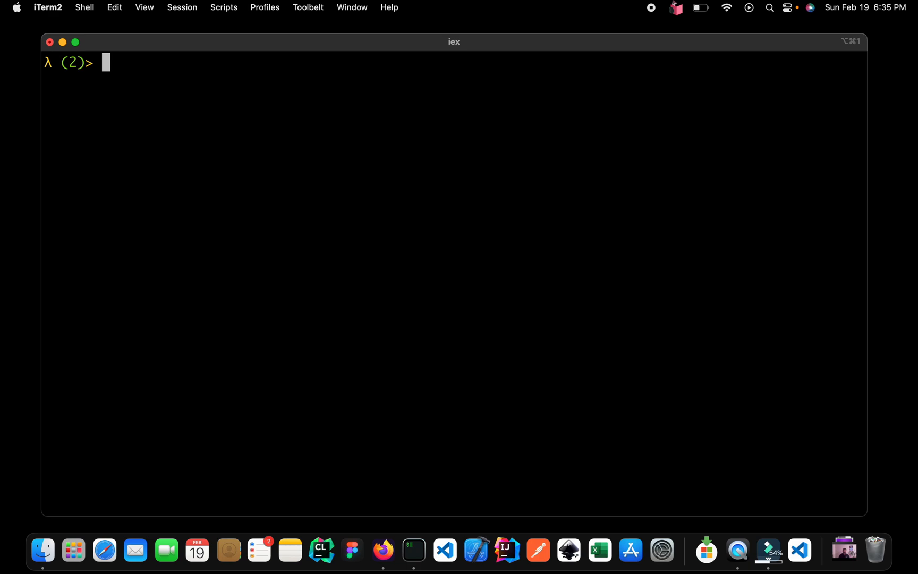
{"action": "type", "text": "[a,"}
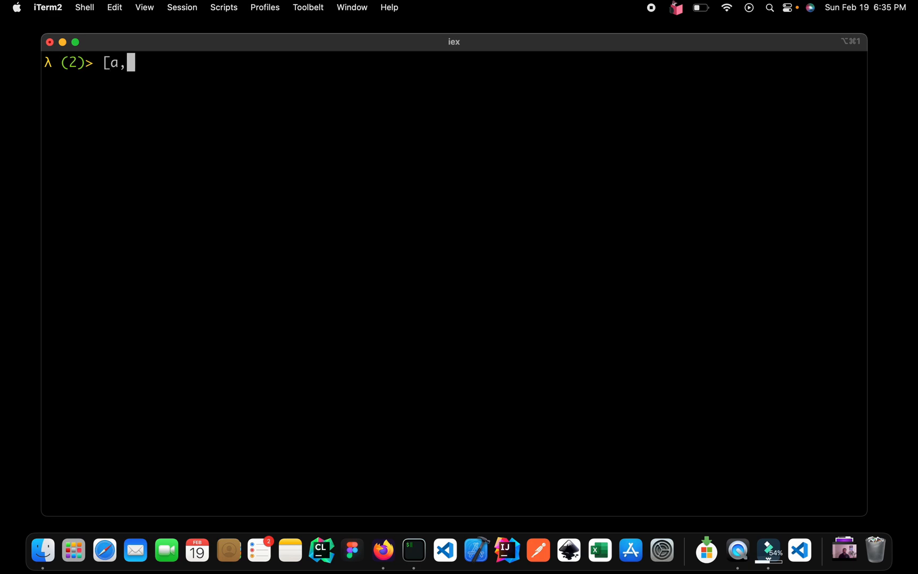
{"action": "type", "text": "a] ="}
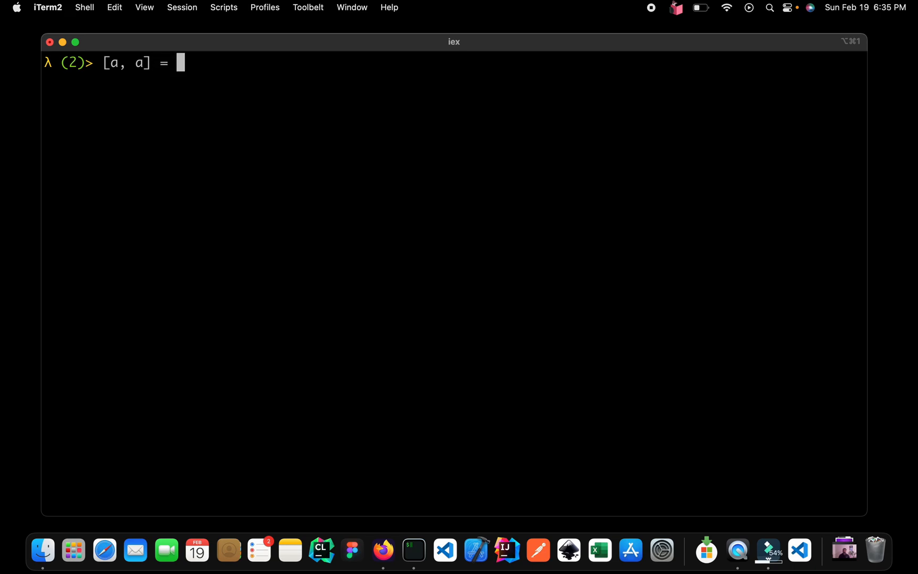
{"action": "type", "text": "[1,"}
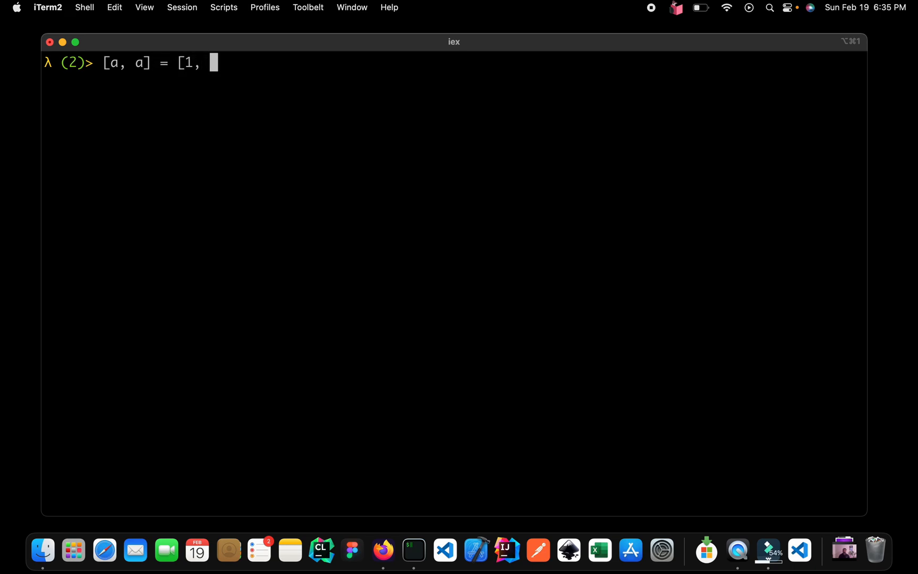
{"action": "type", "text": "2]"}
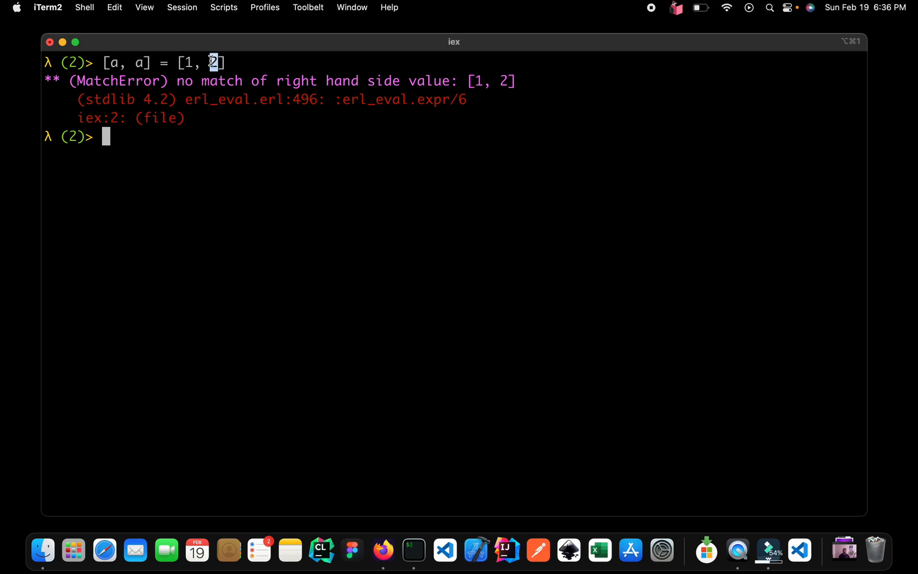
{"action": "mouse_move", "coordinate": [160, 81]}
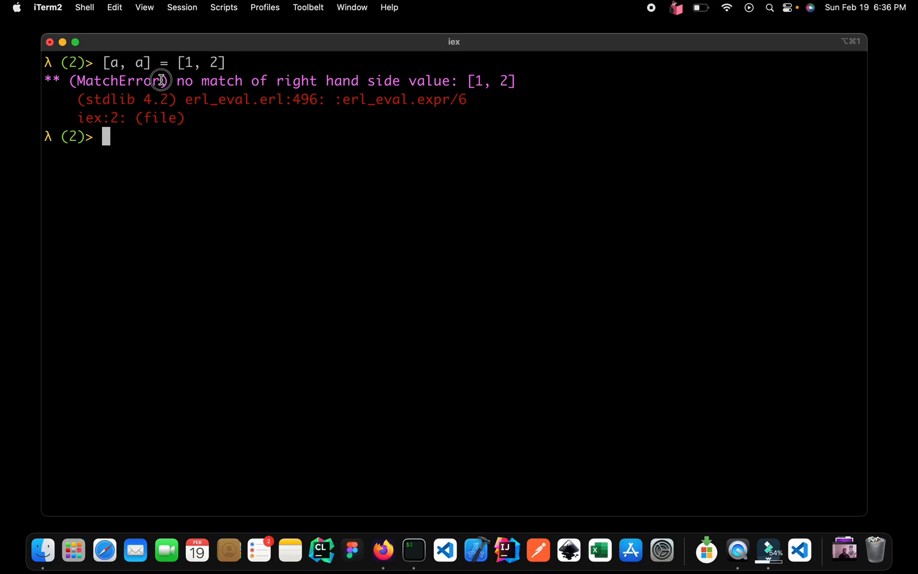
{"action": "double_click", "coordinate": [116, 79]}
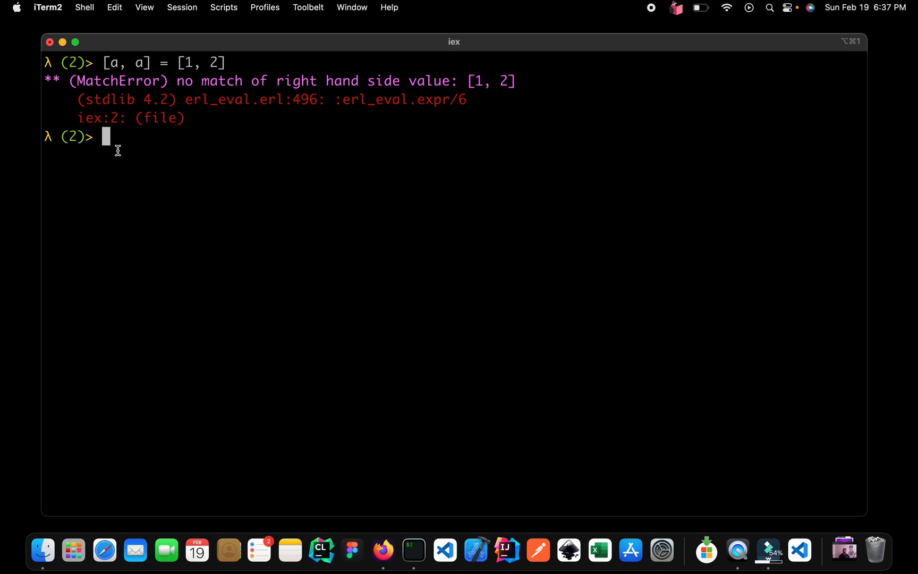
Step: Clear the screen, bind a = 1 returning 1, then rebind a = 2 returning 2
{"action": "type", "text": "clea"}
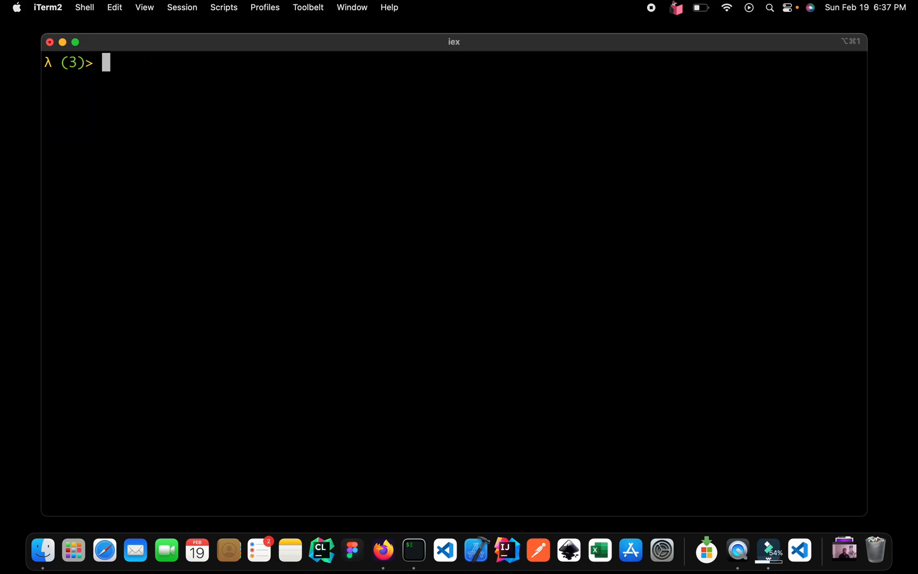
{"action": "type", "text": "a"}
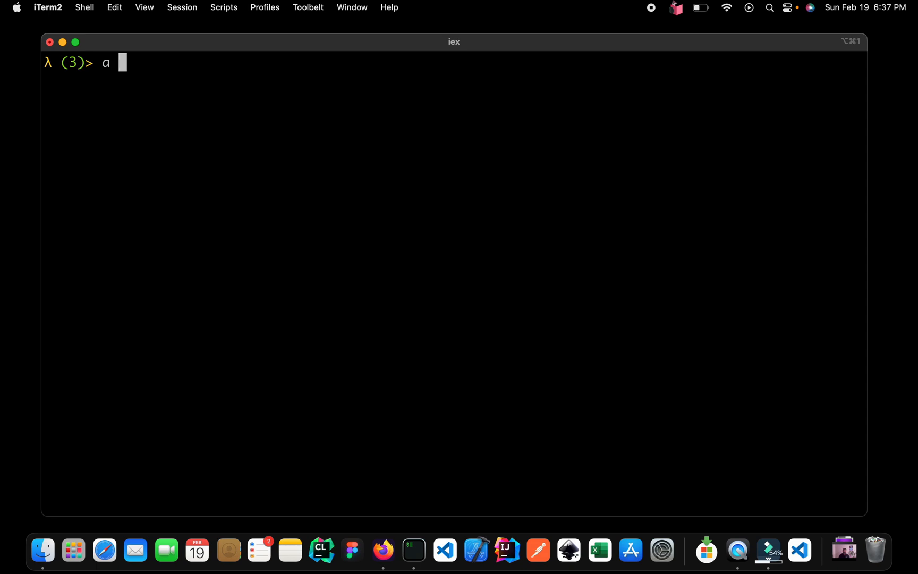
{"action": "type", "text": "= 1"}
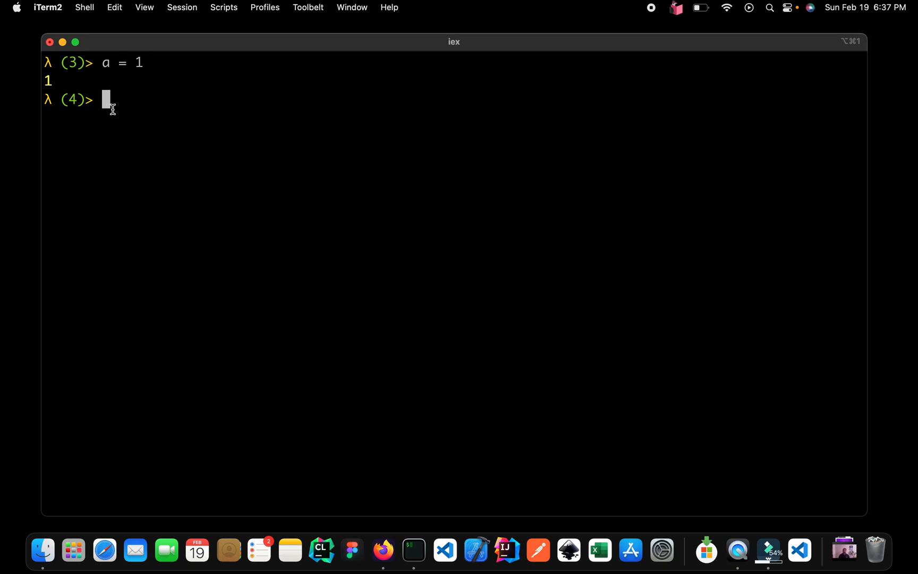
{"action": "type", "text": "a ="}
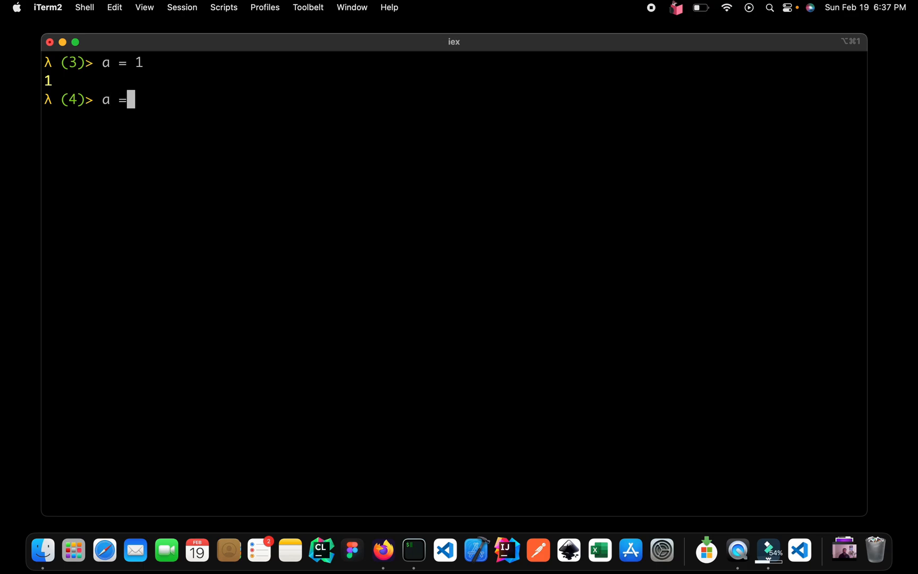
{"action": "type", "text": "2"}
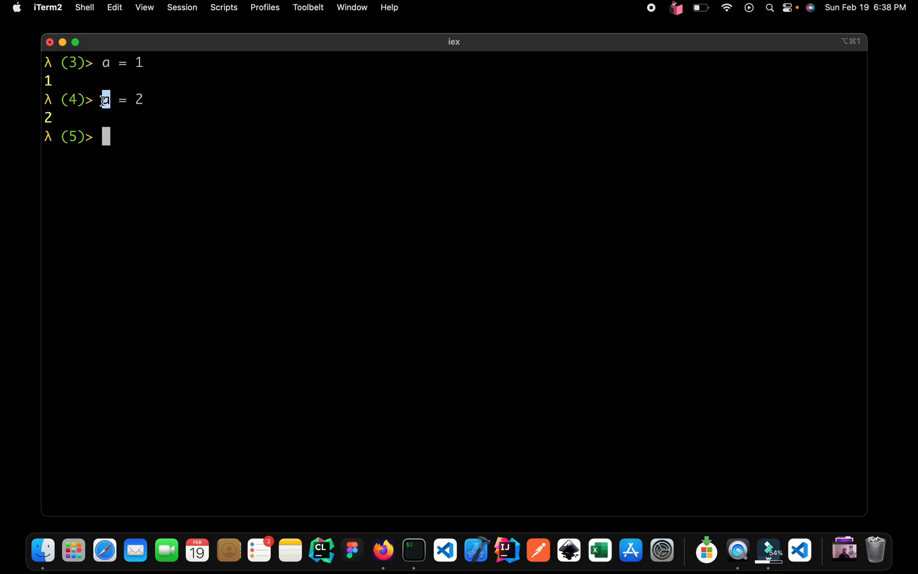
{"action": "mouse_move", "coordinate": [55, 118]}
{"action": "type", "text": "^"}
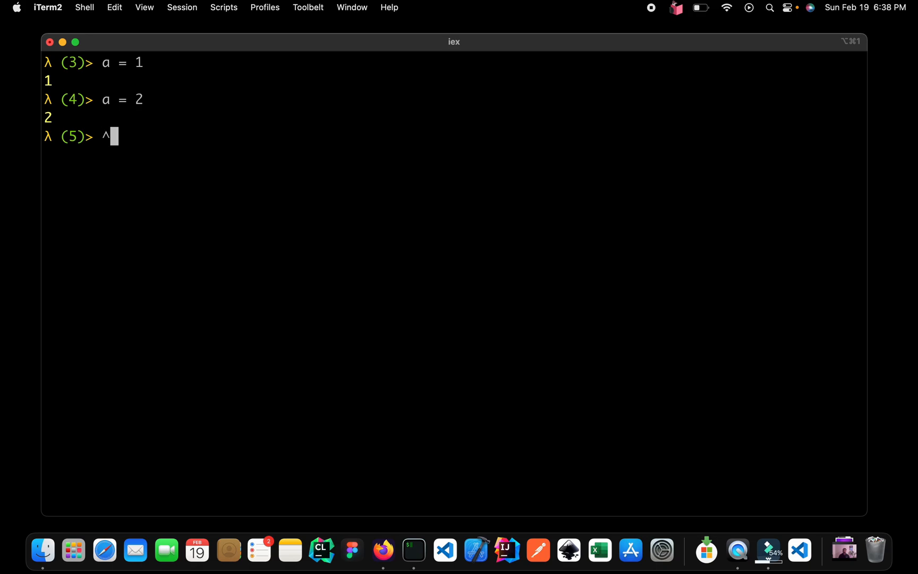
Step: Evaluate ^a = 3 and highlight the 'no match of right hand side value: 3' error
{"action": "type", "text": "a = 3"}
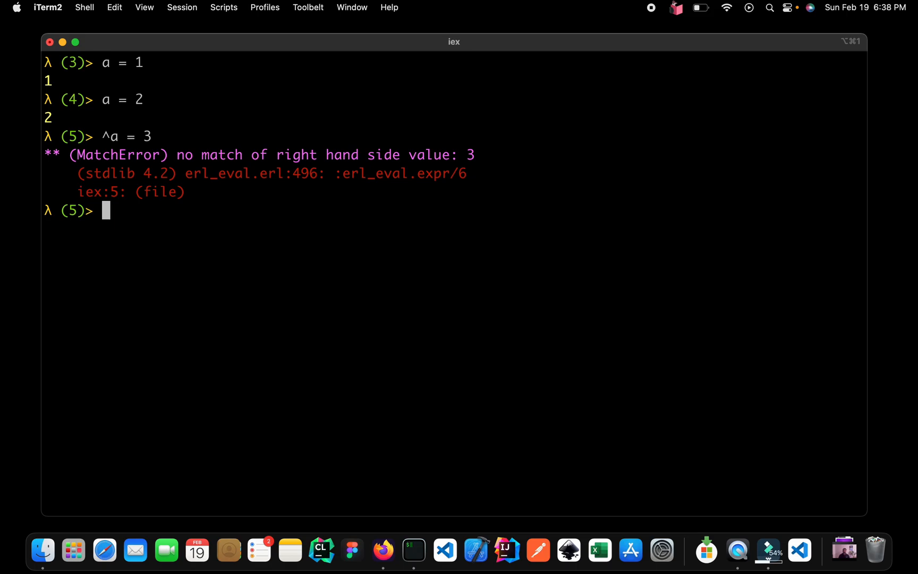
{"action": "mouse_move", "coordinate": [218, 146]}
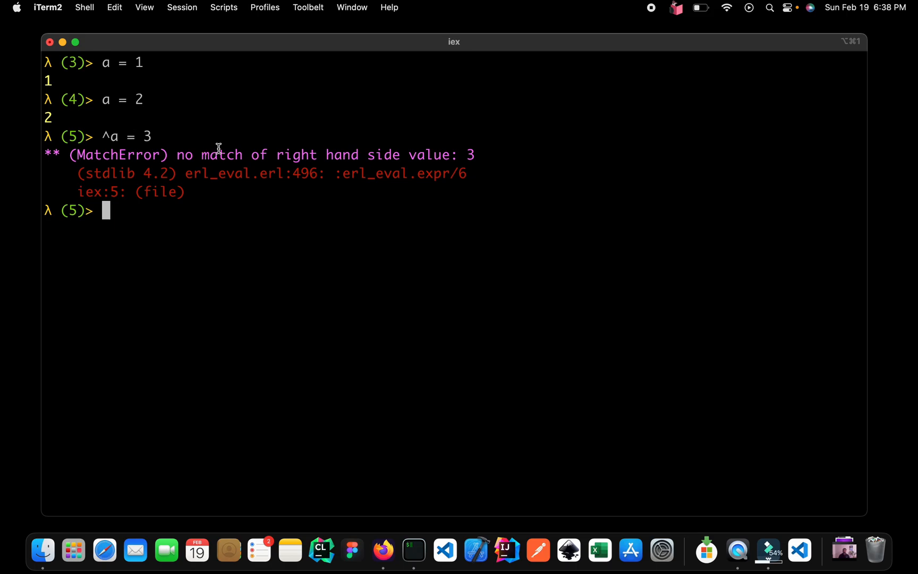
{"action": "left_click_drag", "start_coordinate": [200, 154], "coordinate": [399, 154]}
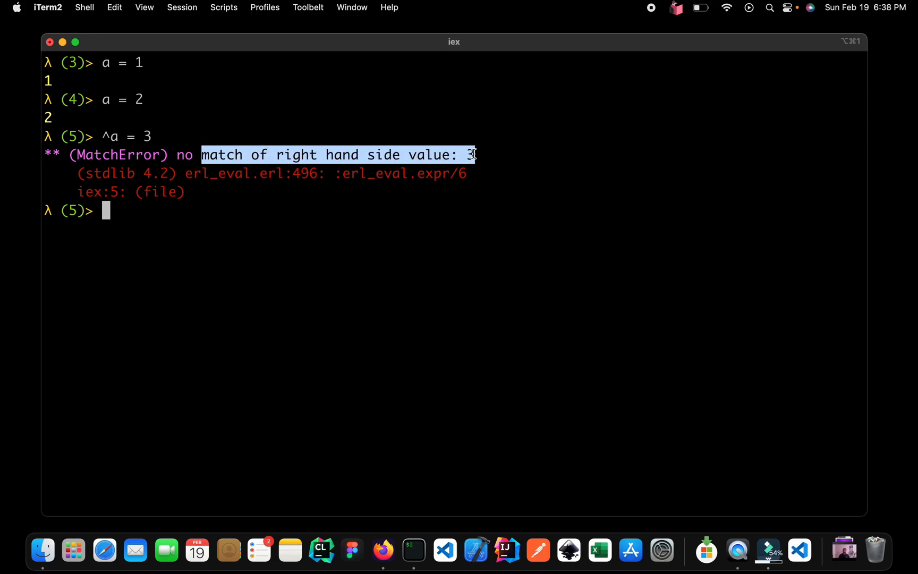
{"action": "mouse_move", "coordinate": [121, 134]}
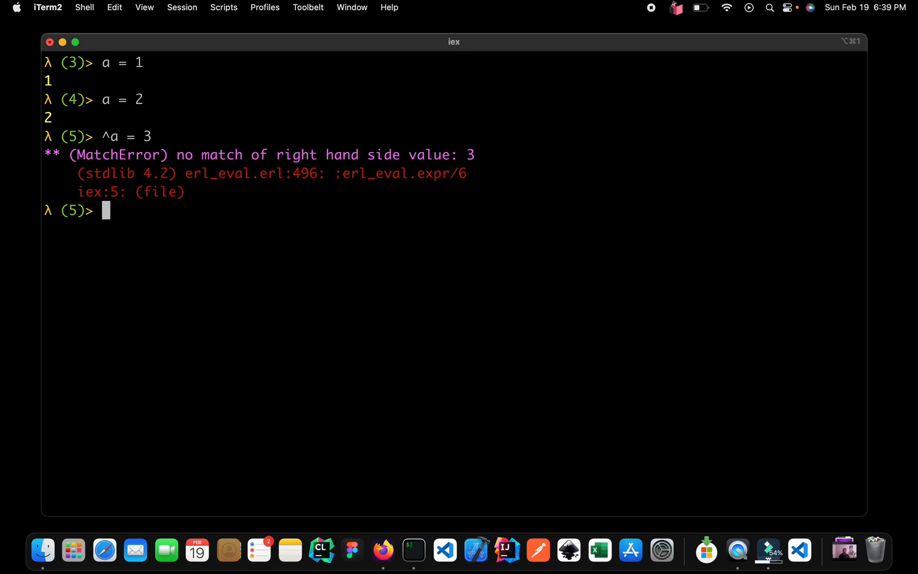
Step: Evaluate 3 = a, get 'no match of right hand side value: 2', and highlight the 3 and a
{"action": "type", "text": "3 = a"}
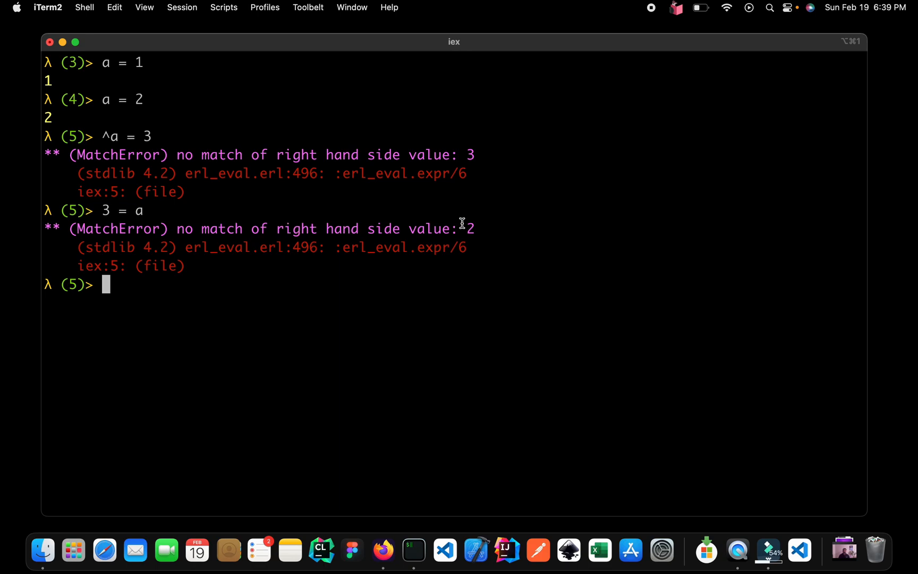
{"action": "mouse_move", "coordinate": [167, 121]}
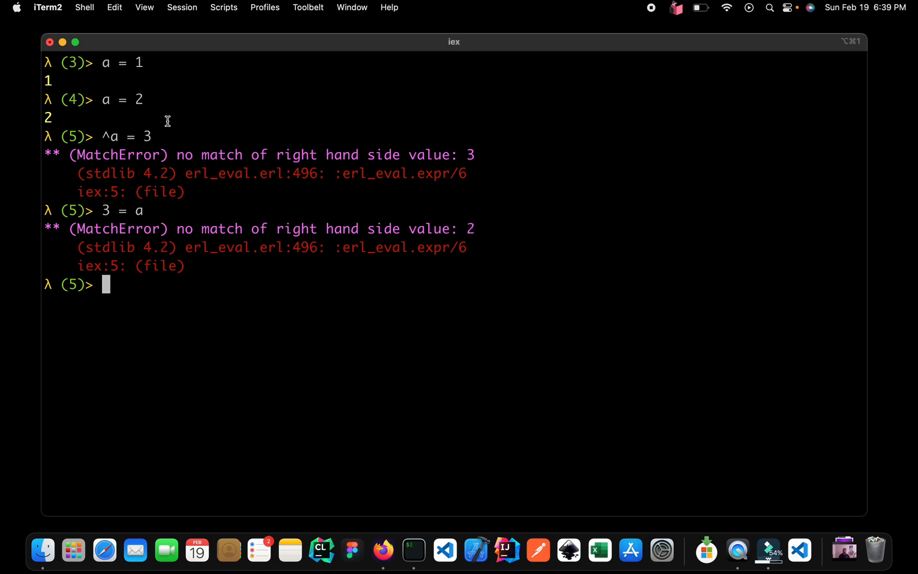
{"action": "double_click", "coordinate": [116, 99]}
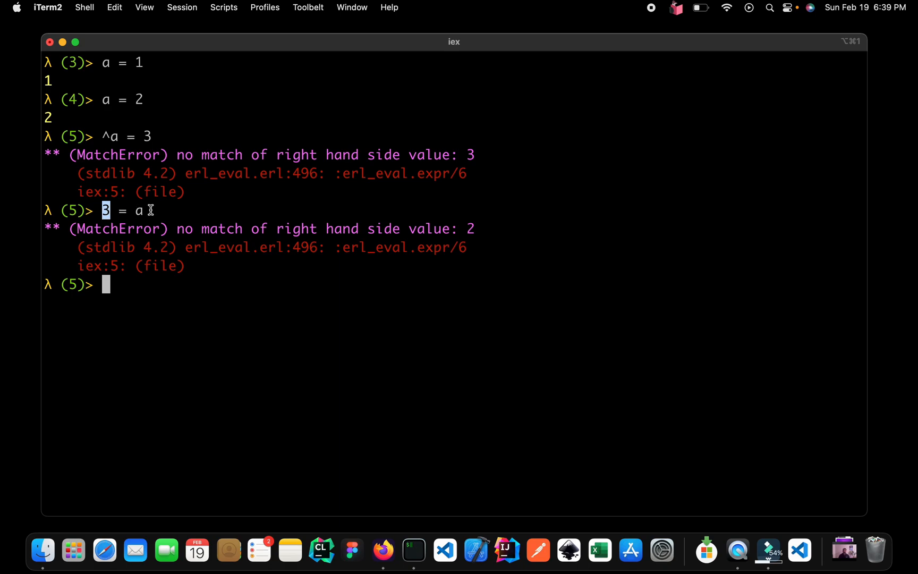
{"action": "double_click", "coordinate": [117, 229]}
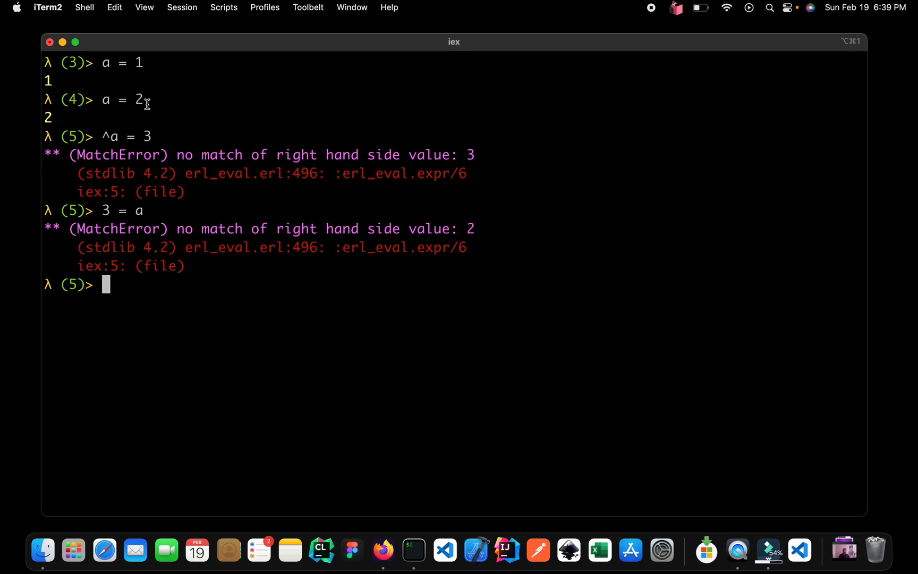
{"action": "double_click", "coordinate": [139, 100]}
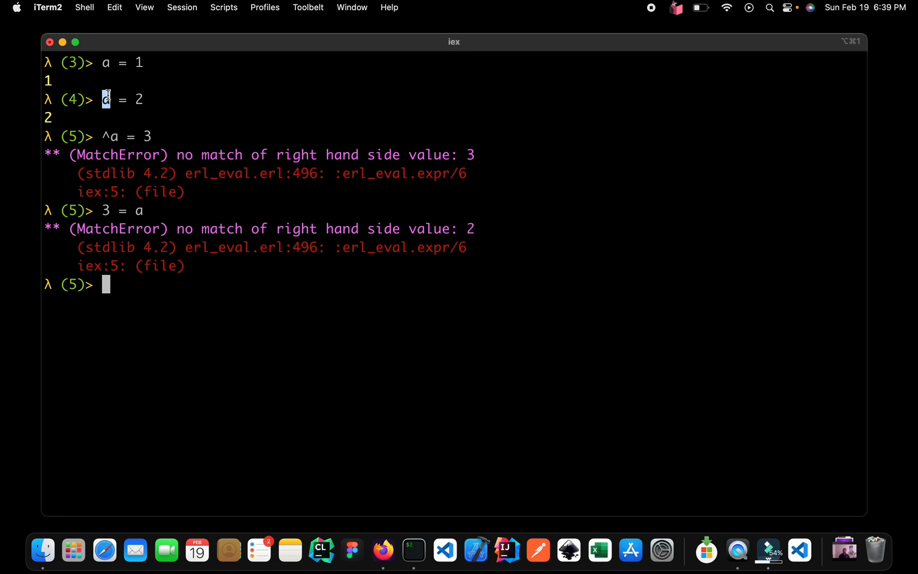
{"action": "mouse_move", "coordinate": [104, 116]}
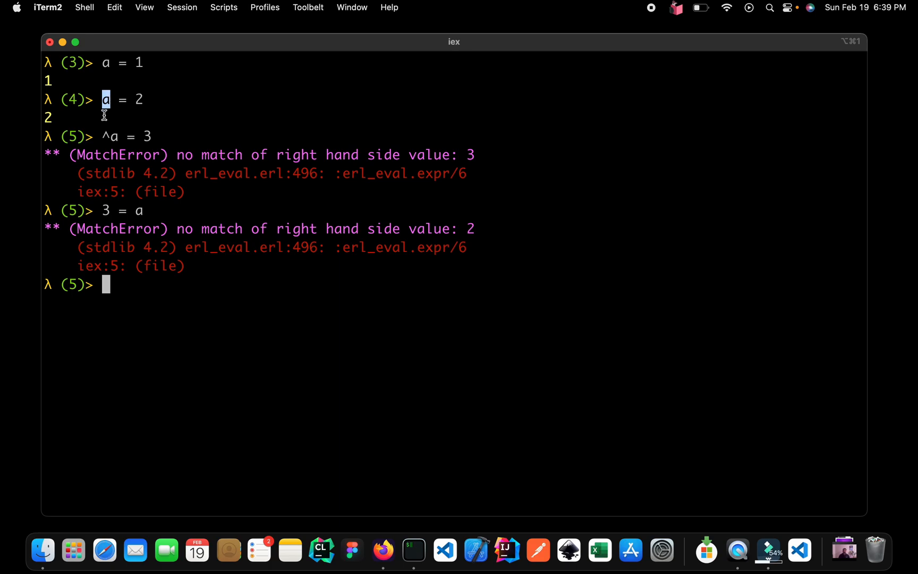